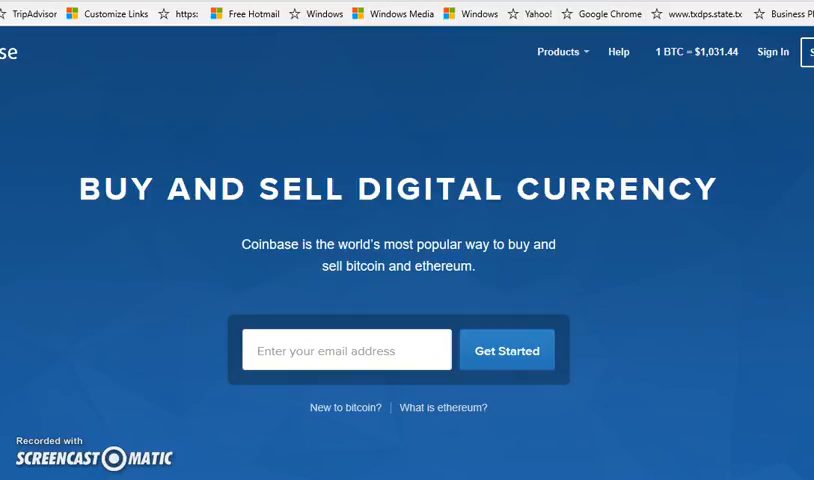
mouse_move(528, 106)
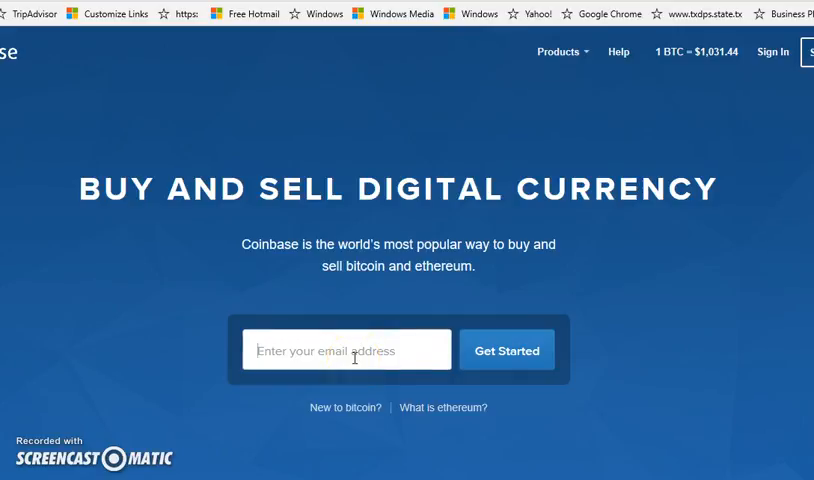
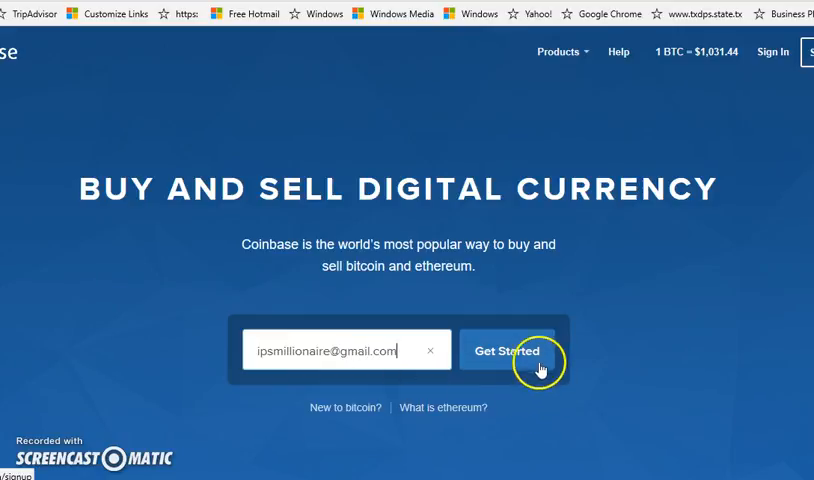
Start sign-up with the entered email and fill in the first name 'Jermaine'
click(508, 352)
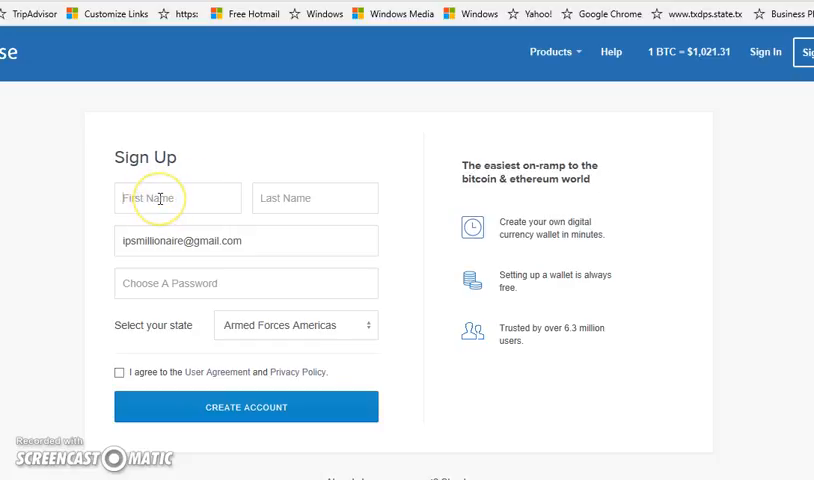
click(176, 196)
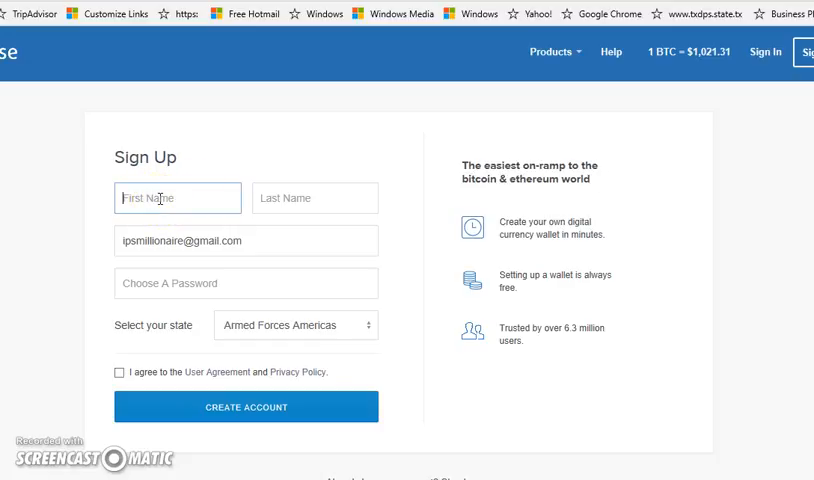
text(Jermaine)
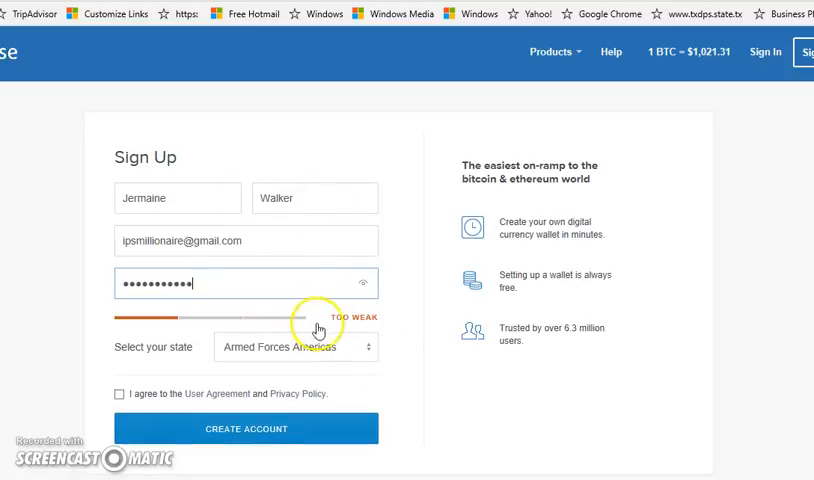
Choose Texas as the state and accept the user agreement and privacy policy
click(290, 348)
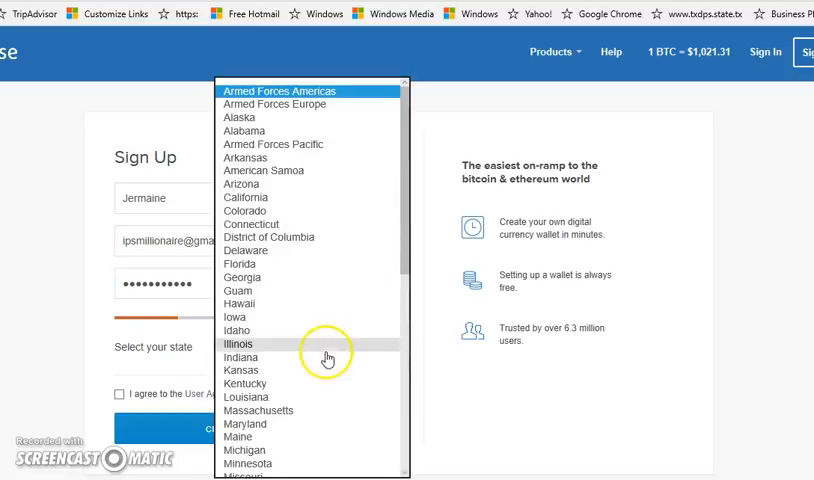
scroll(down, 3)
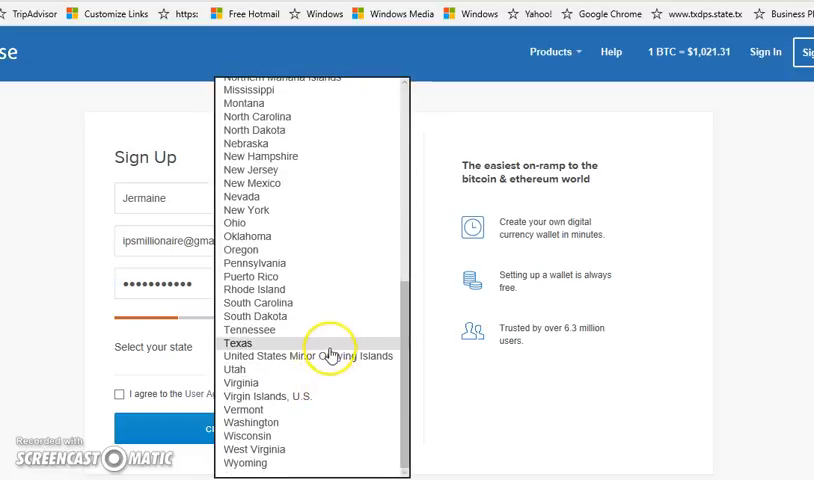
click(236, 344)
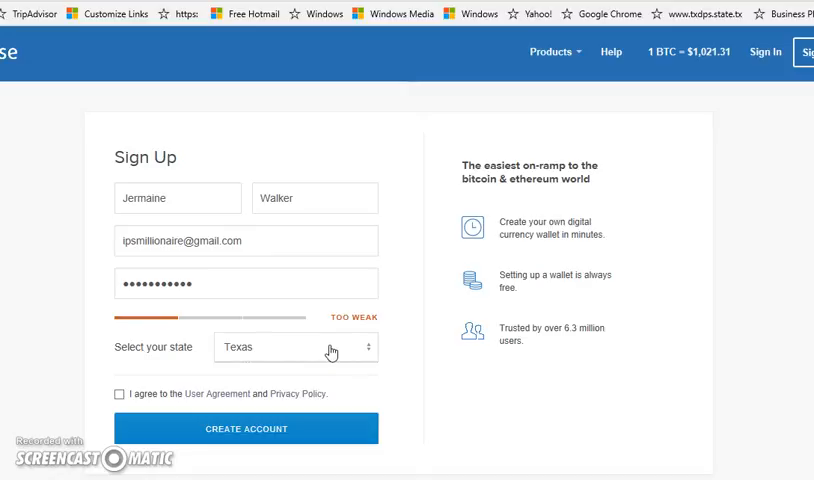
click(248, 428)
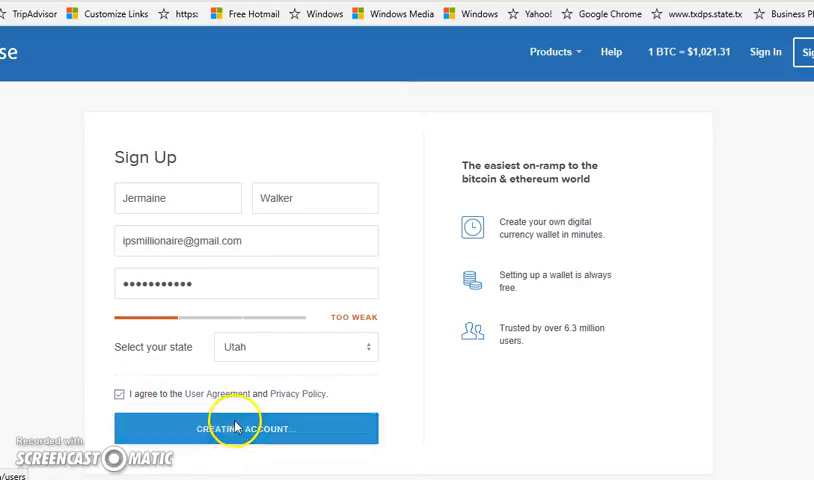
Submit the form, then replace the rejected weak password with a stronger one
click(246, 428)
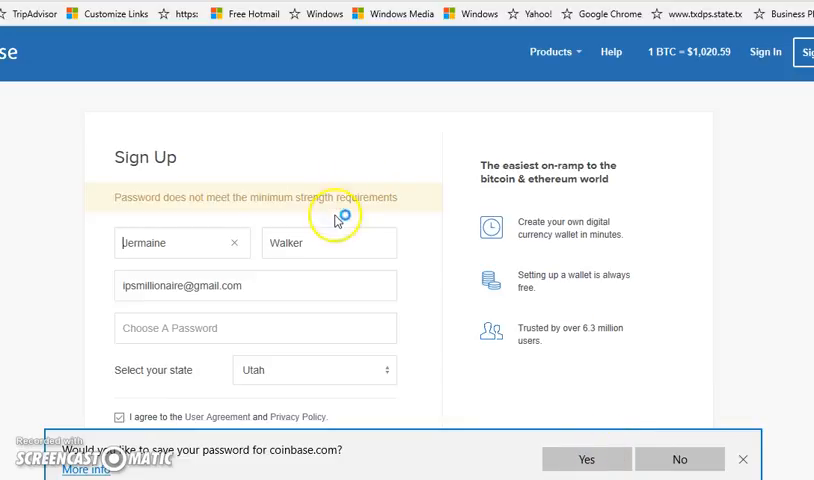
scroll(down, 3)
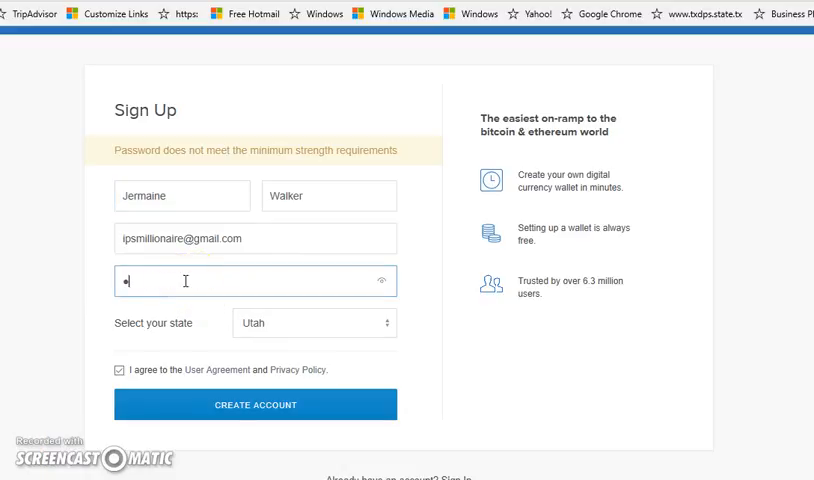
text(password)
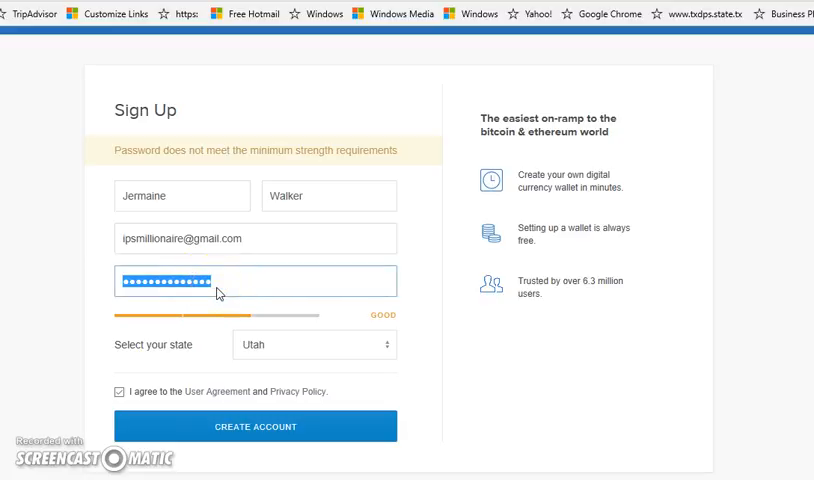
Set the state back to Texas and submit the new account with the stronger password
click(312, 344)
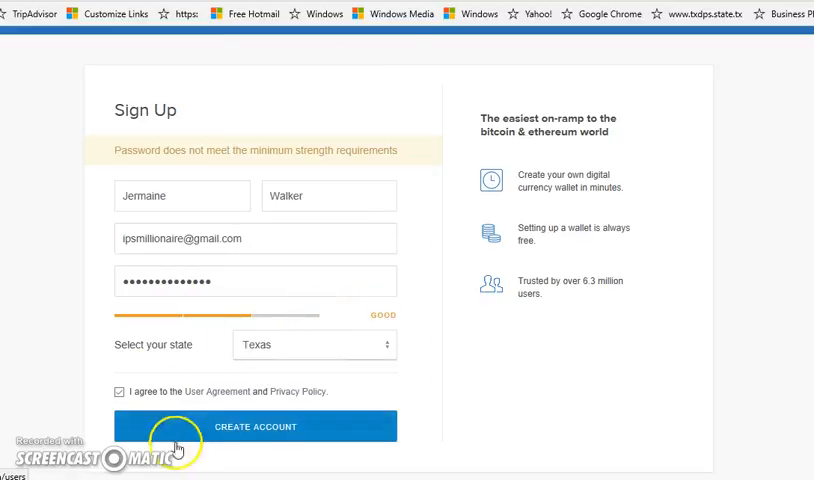
click(256, 426)
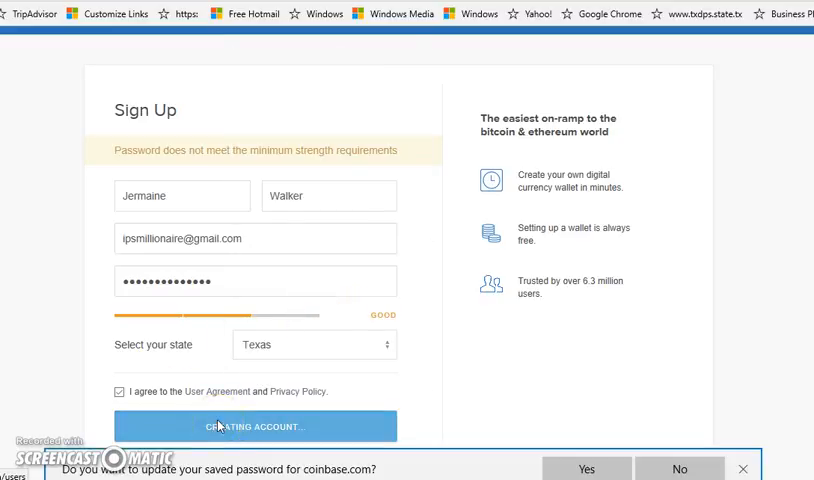
mouse_move(218, 444)
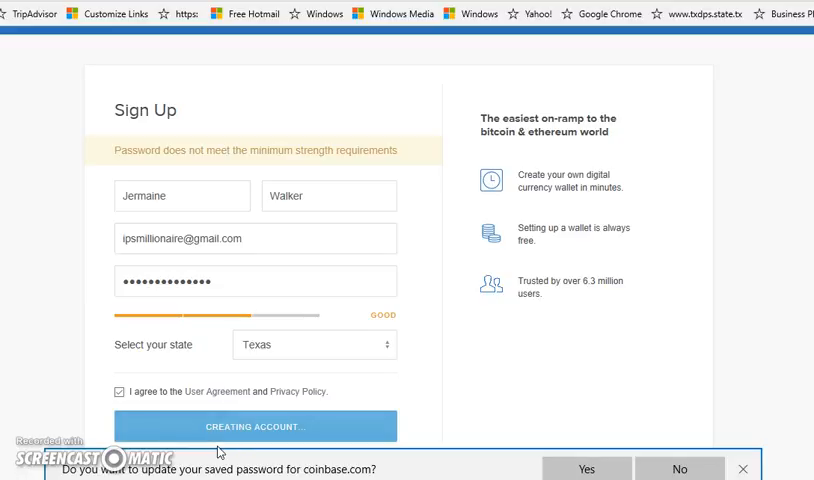
click(254, 426)
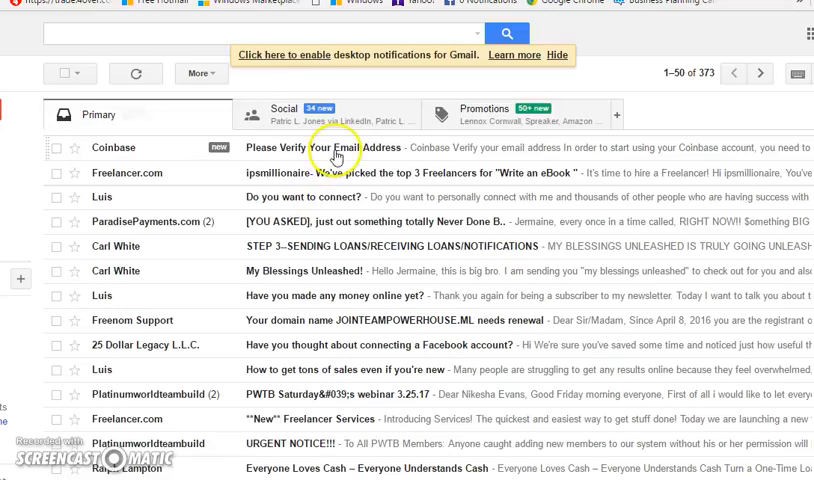
Open Coinbase's 'Please Verify Your Email Address' message in the Gmail inbox
click(300, 148)
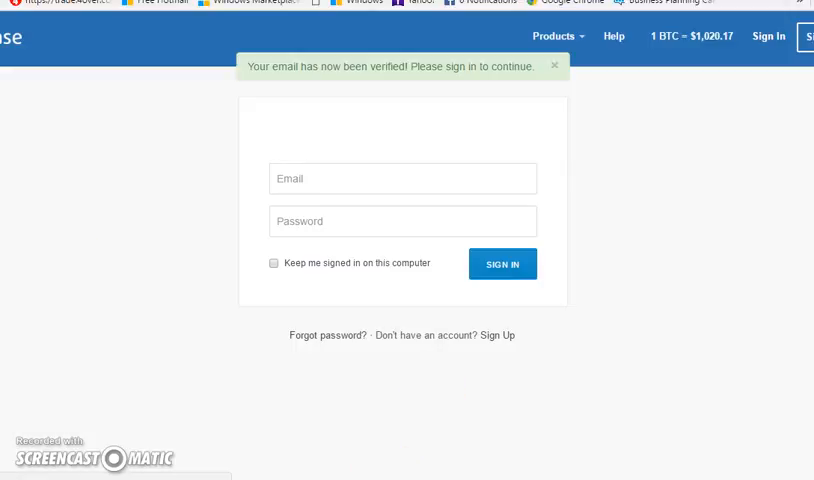
Enter the sign-in email on the verified sign-in page to log into the account
click(502, 264)
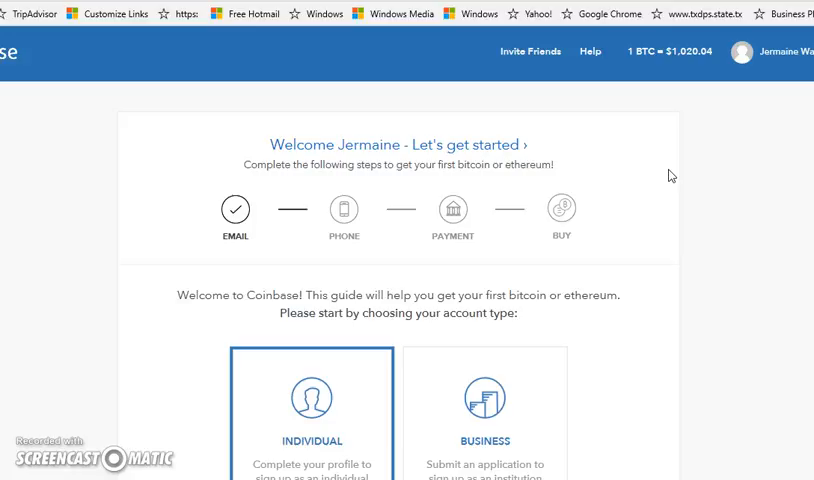
Choose the Individual account type and continue to the phone-linking step
scroll(down, 3)
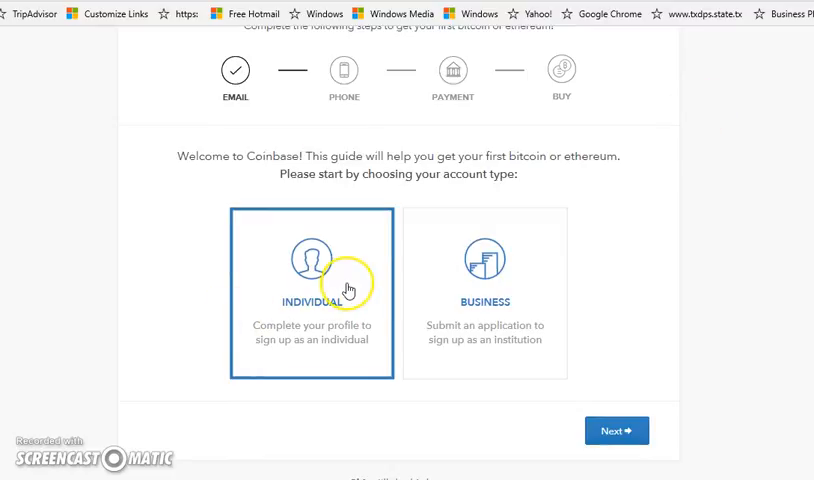
mouse_move(288, 358)
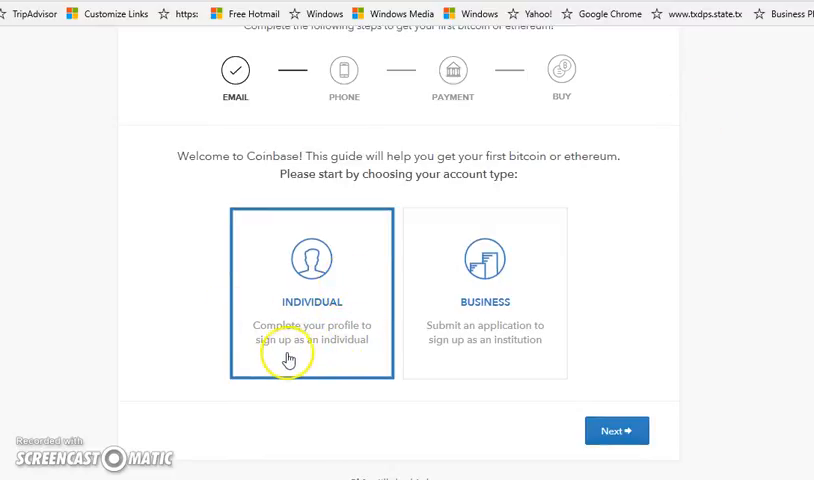
mouse_move(544, 356)
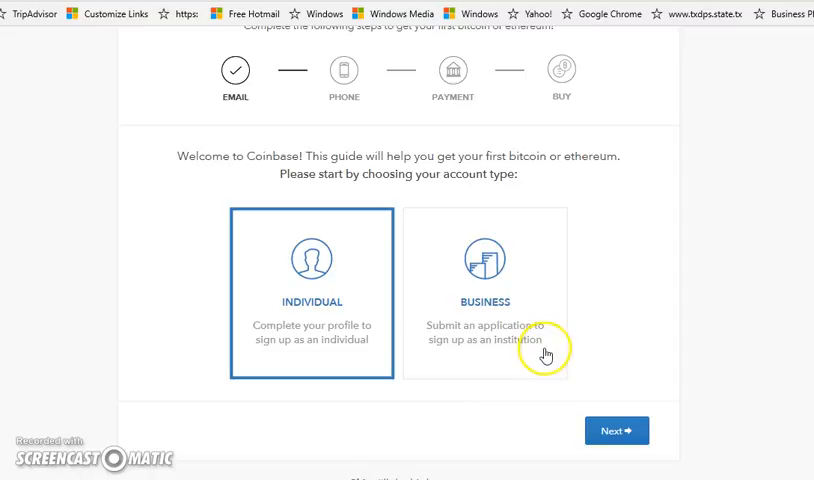
mouse_move(584, 288)
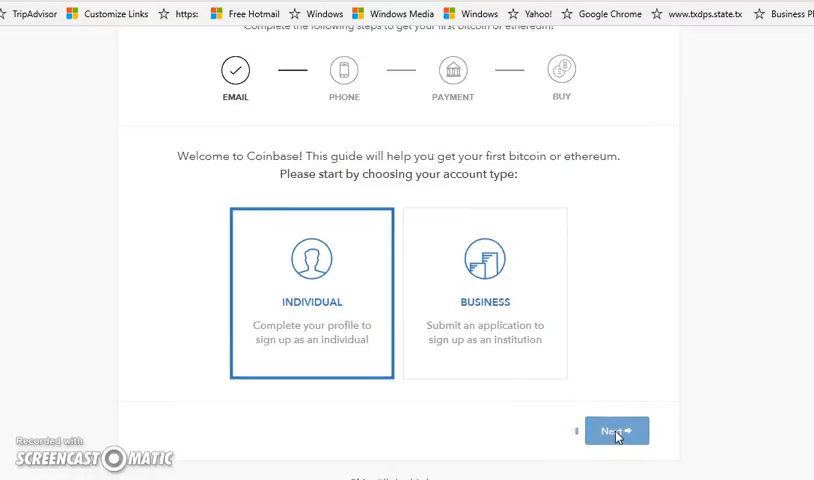
click(616, 430)
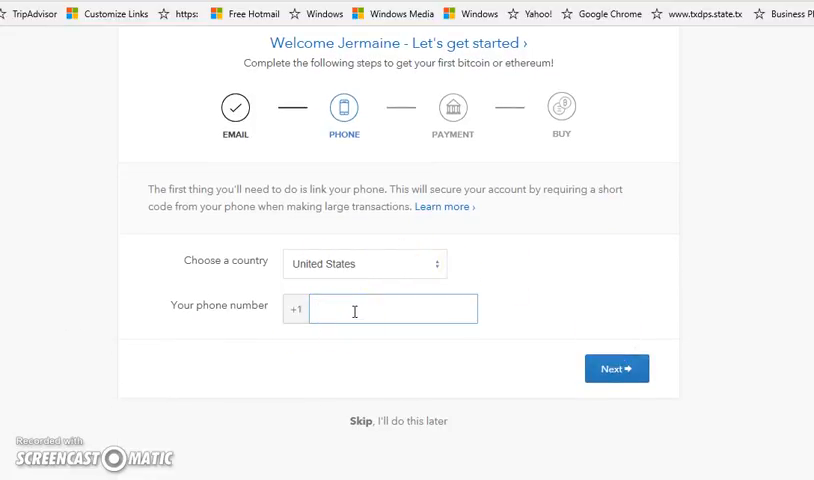
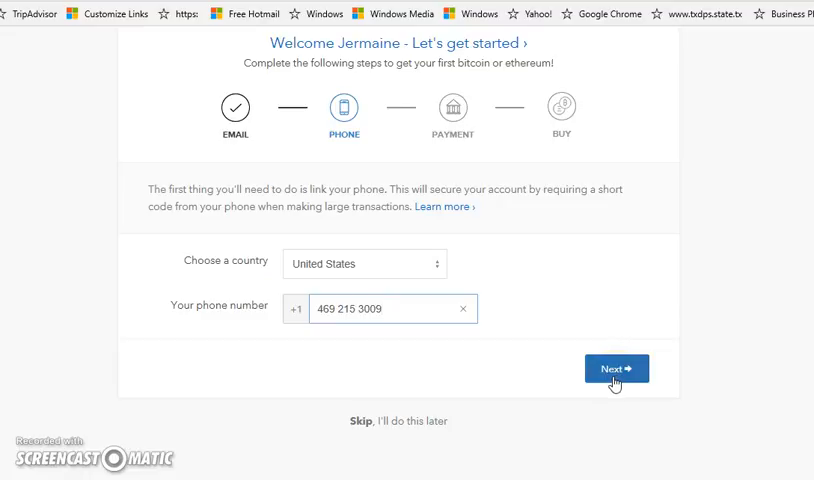
click(616, 368)
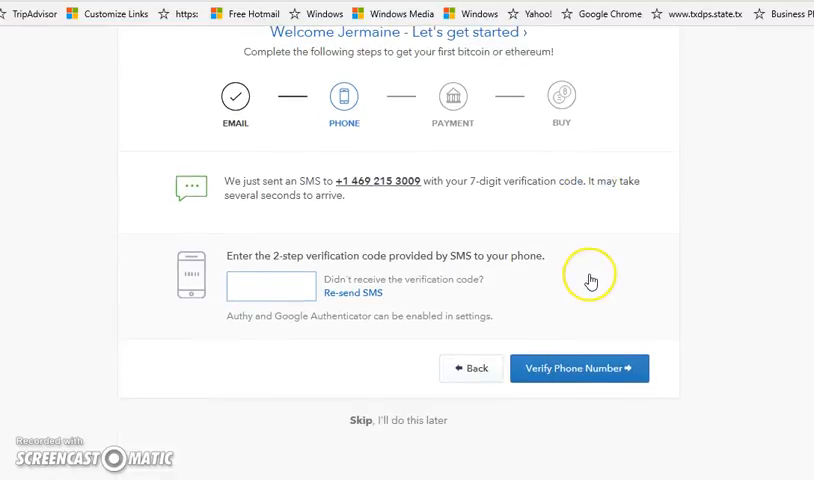
mouse_move(590, 280)
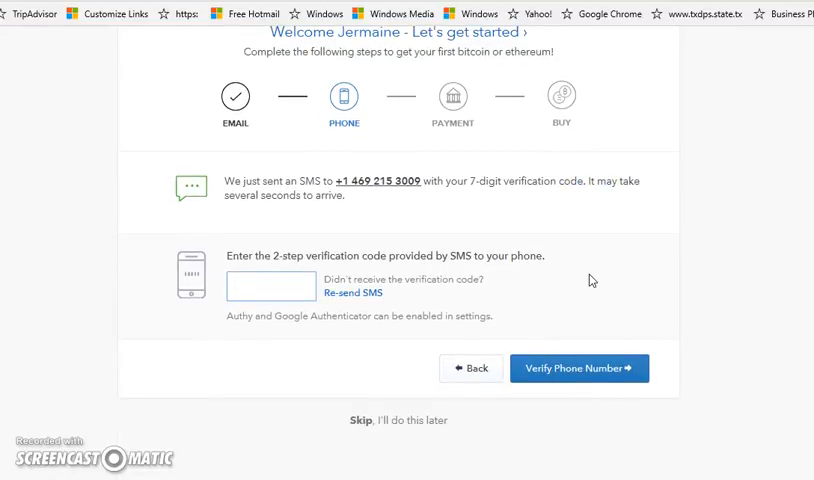
Enter the 7-digit SMS code, correcting a mistyped digit, and verify the phone number
click(270, 284)
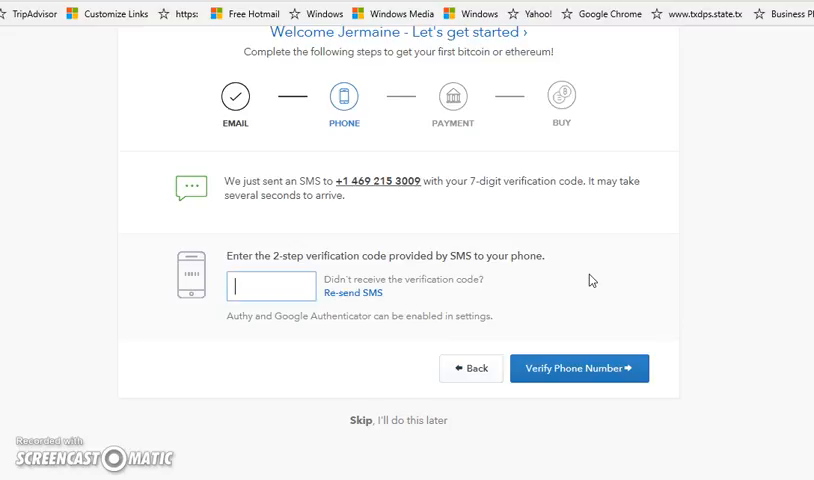
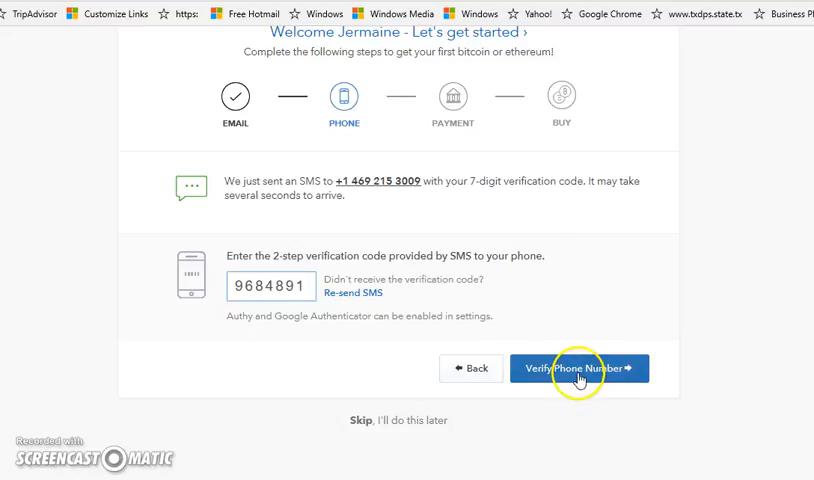
click(582, 368)
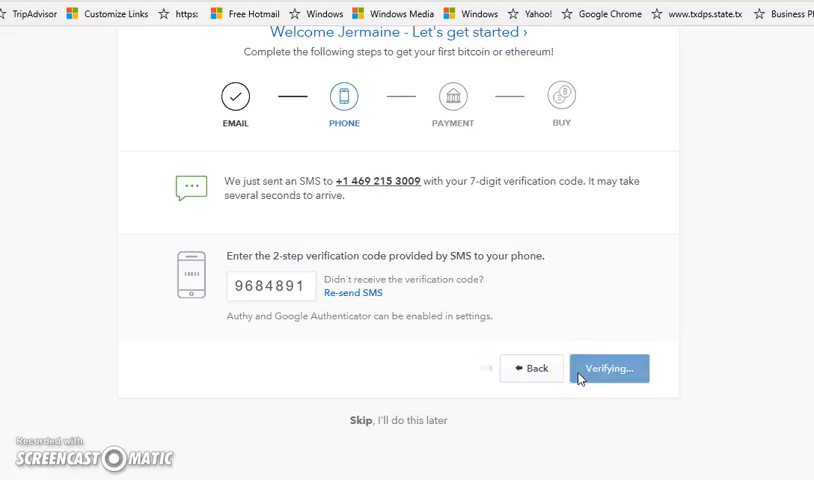
click(608, 368)
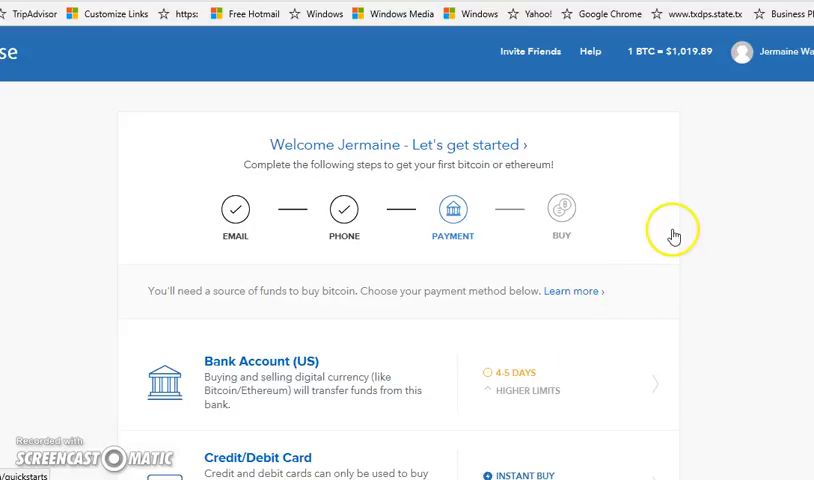
Skip adding a payment method for now and continue to the dashboard
scroll(down, 3)
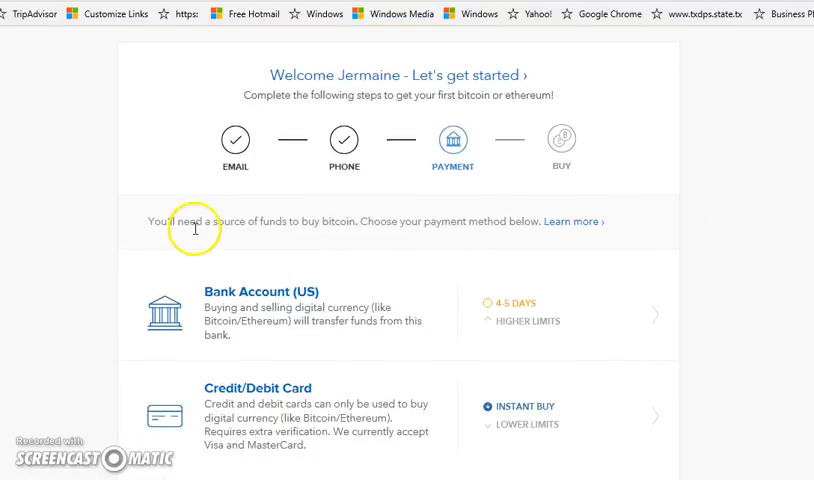
mouse_move(336, 240)
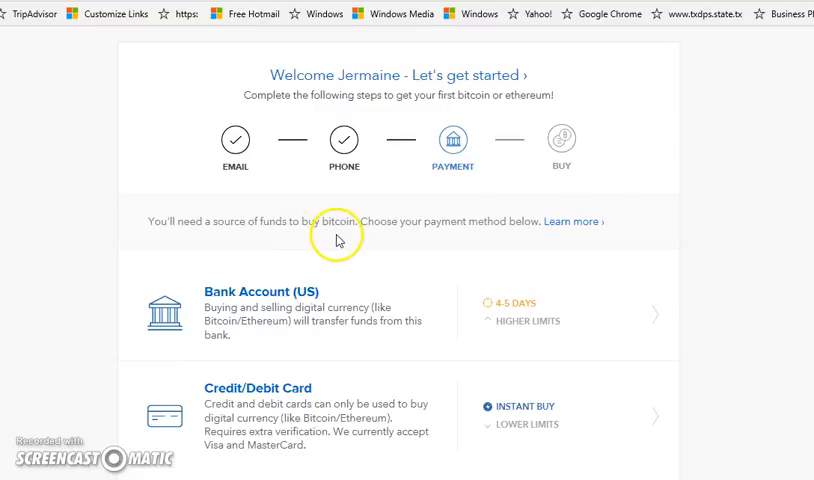
mouse_move(436, 244)
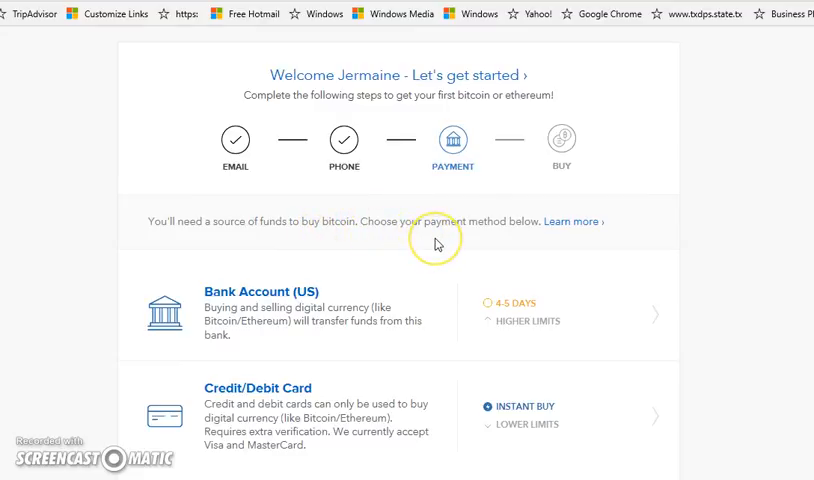
scroll(down, 3)
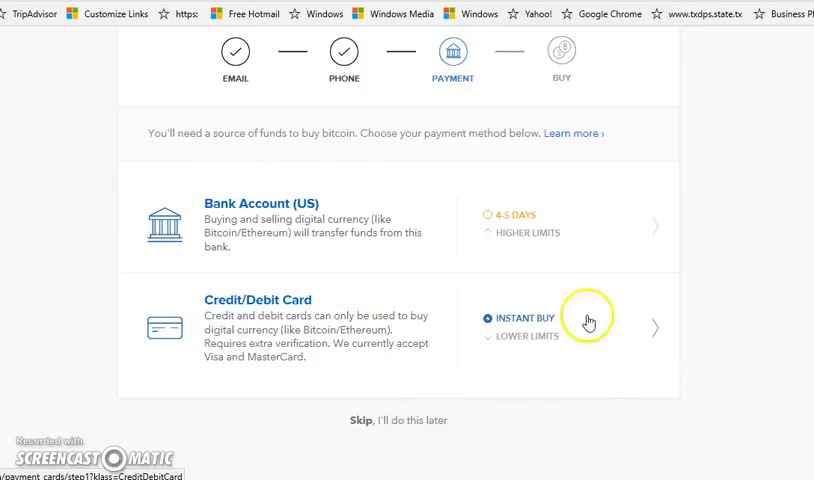
mouse_move(520, 326)
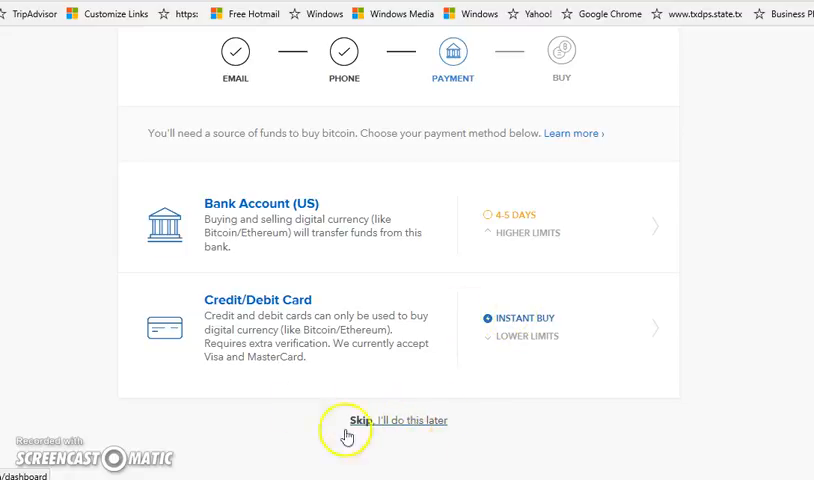
click(360, 420)
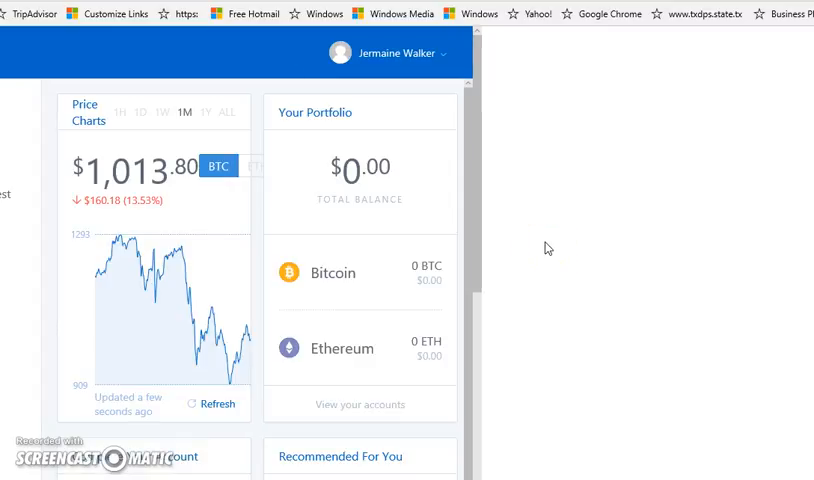
mouse_move(520, 236)
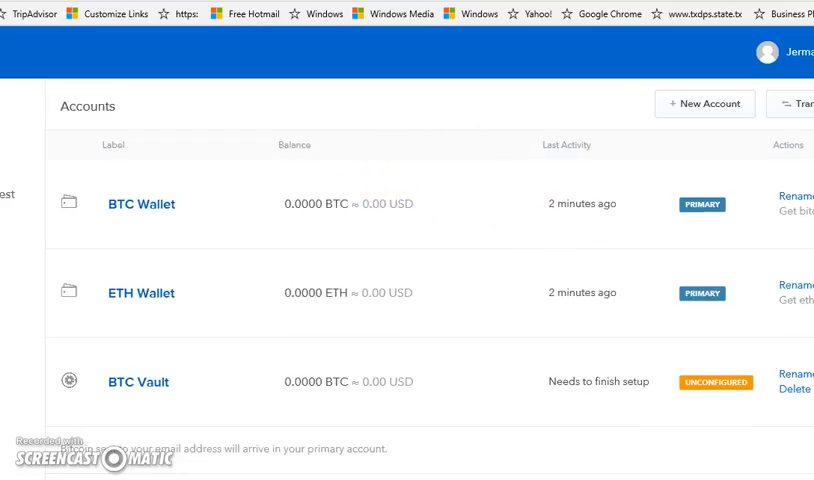
click(796, 212)
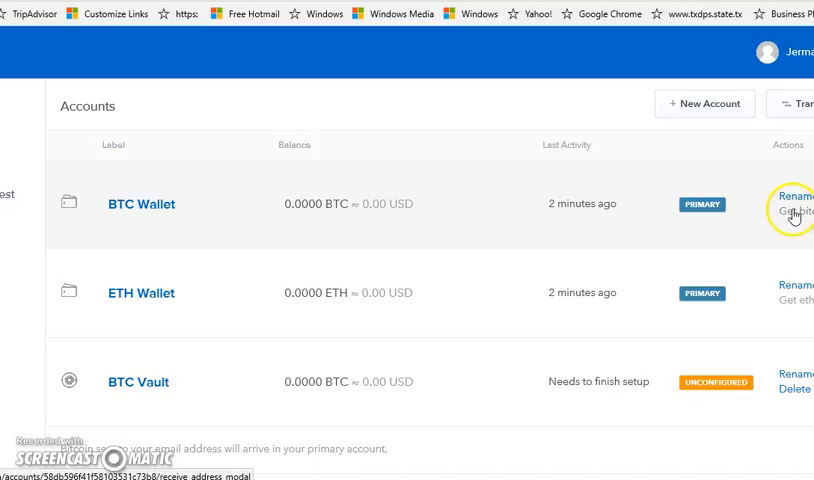
click(796, 196)
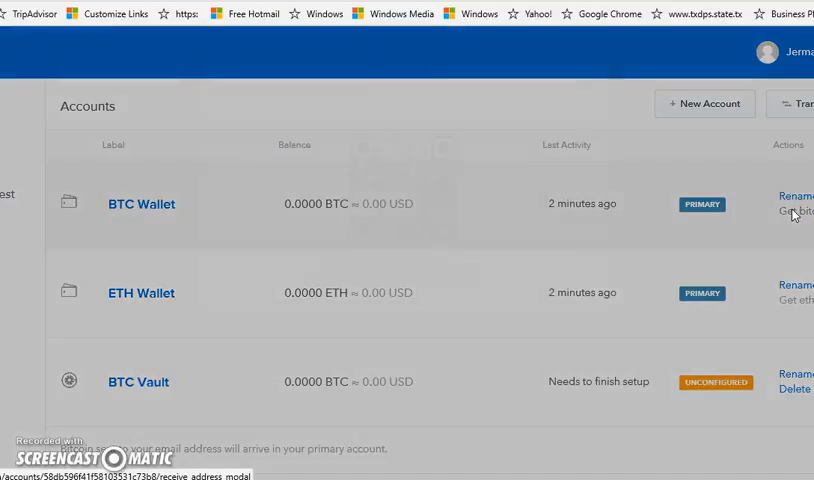
click(796, 214)
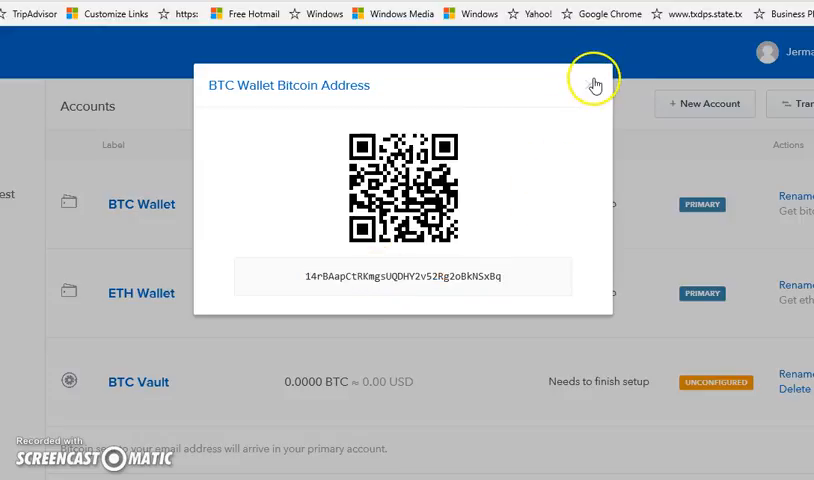
click(592, 82)
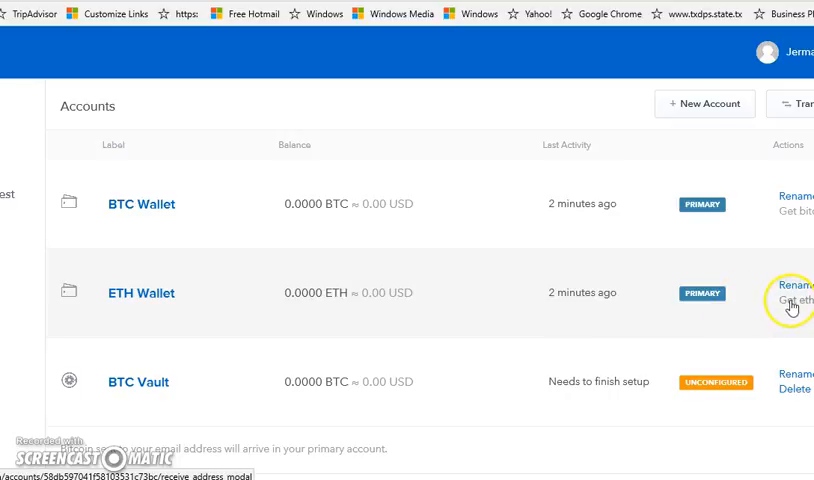
click(796, 304)
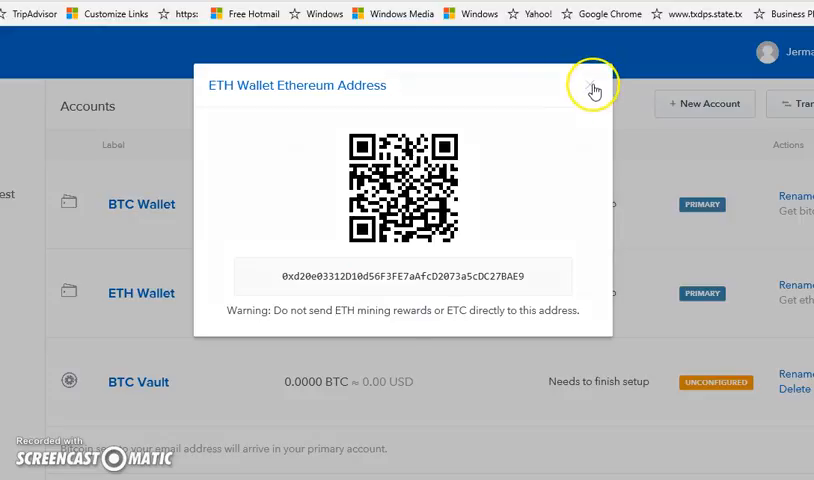
click(592, 84)
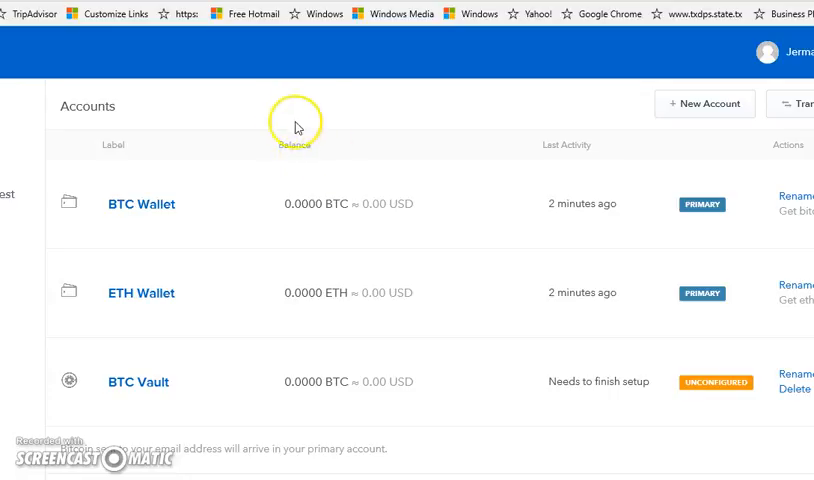
mouse_move(296, 128)
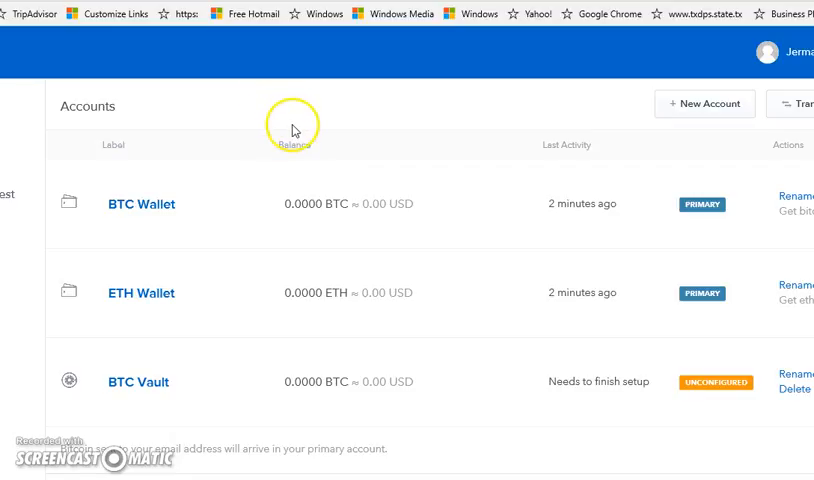
mouse_move(340, 152)
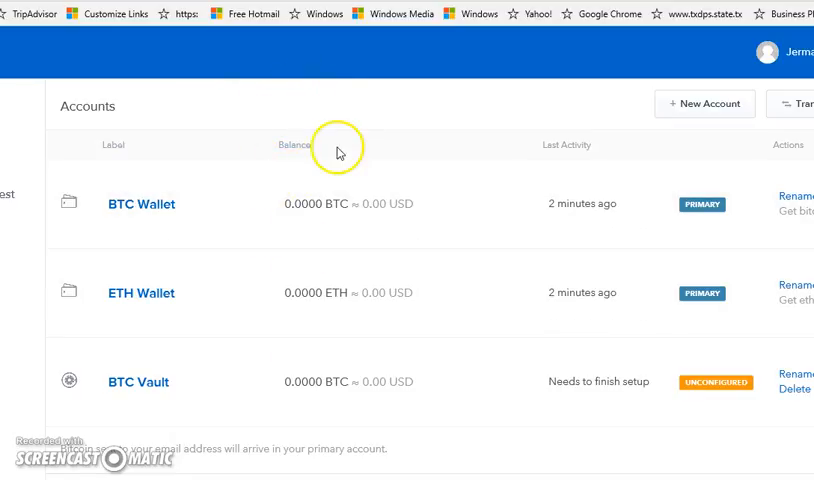
mouse_move(376, 330)
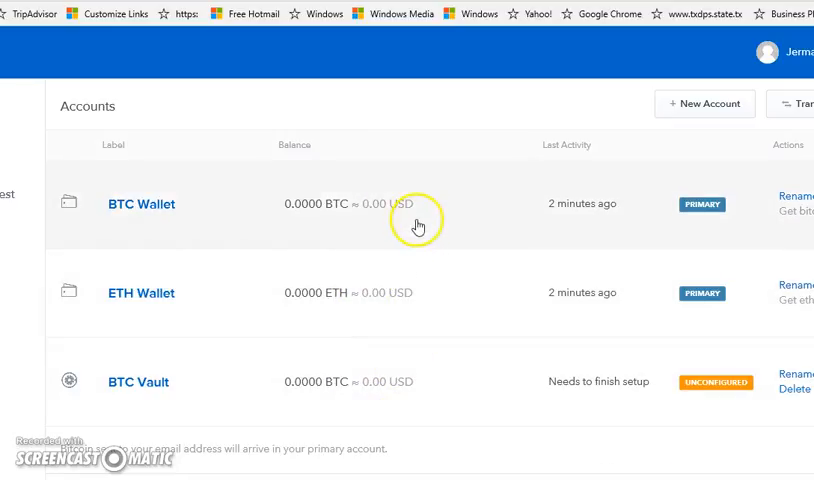
mouse_move(394, 224)
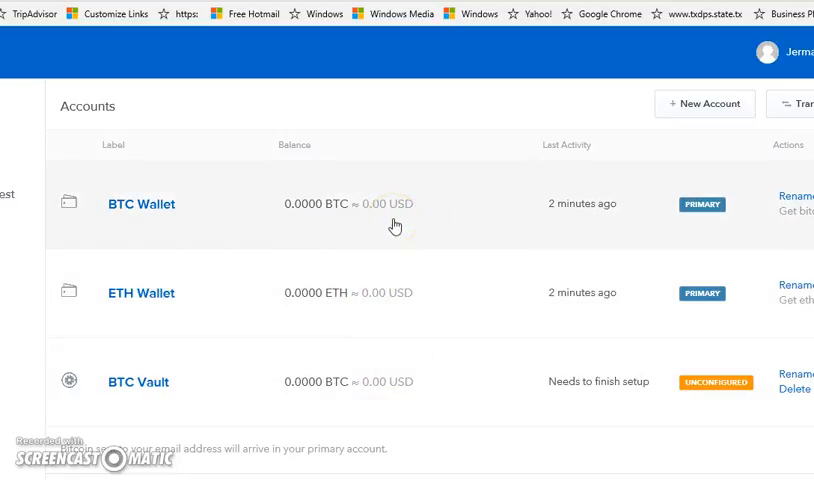